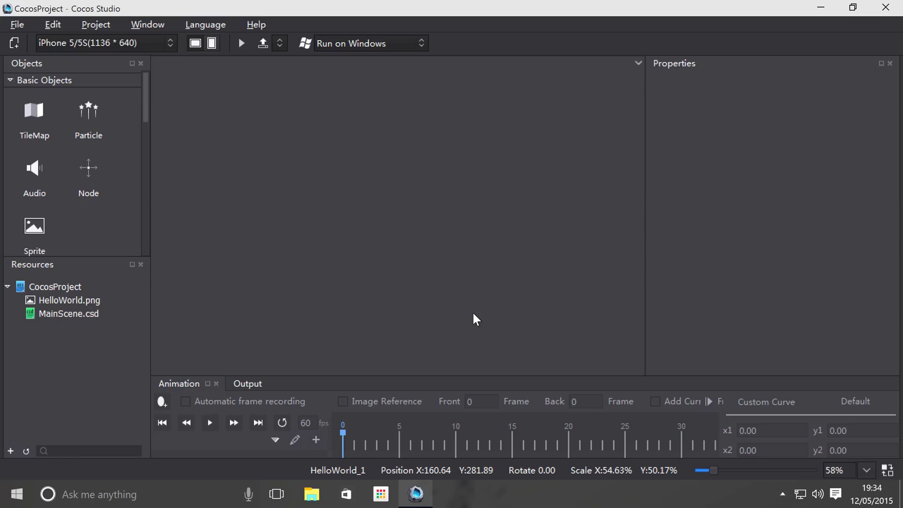
{"action": "mouse_move", "coordinate": [127, 171]}
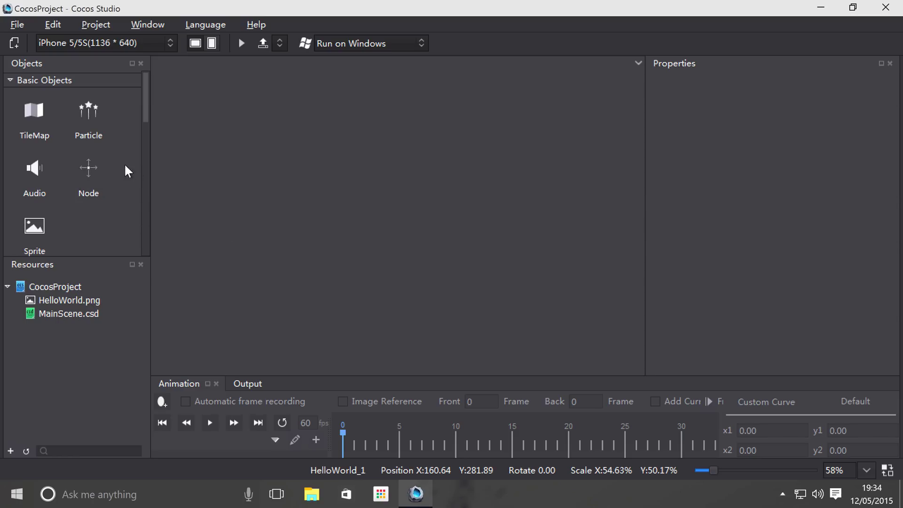
{"action": "mouse_move", "coordinate": [266, 227]}
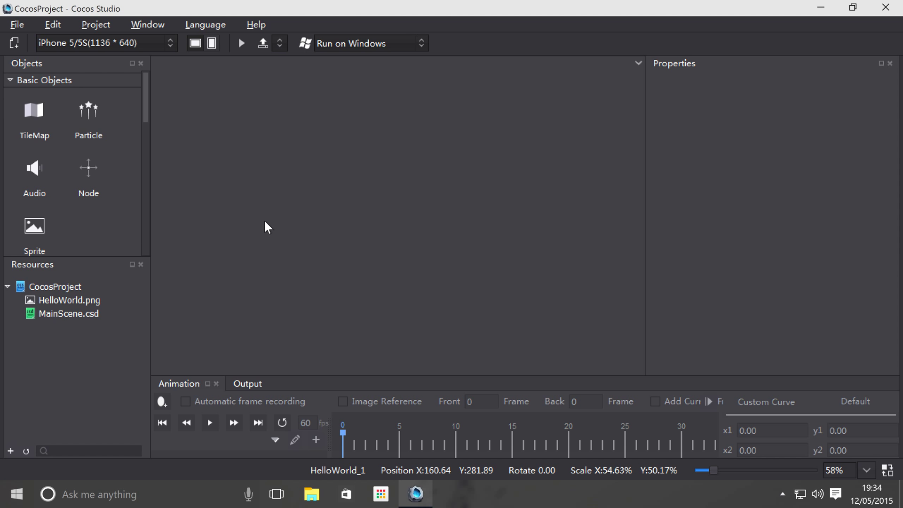
- Bring up the File menu to reach the New File command
{"action": "scroll", "scroll_direction": "down", "scroll_amount": 3}
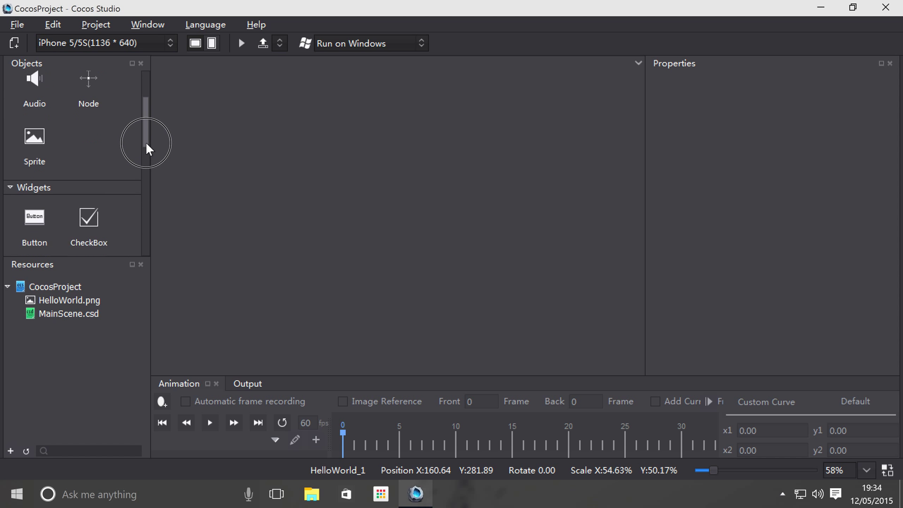
{"action": "scroll", "scroll_direction": "down", "scroll_amount": 3}
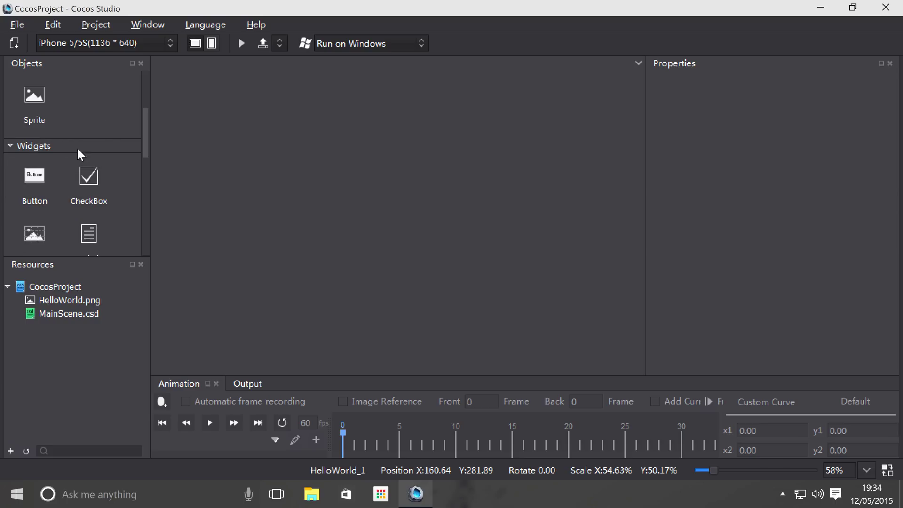
{"action": "mouse_move", "coordinate": [337, 225]}
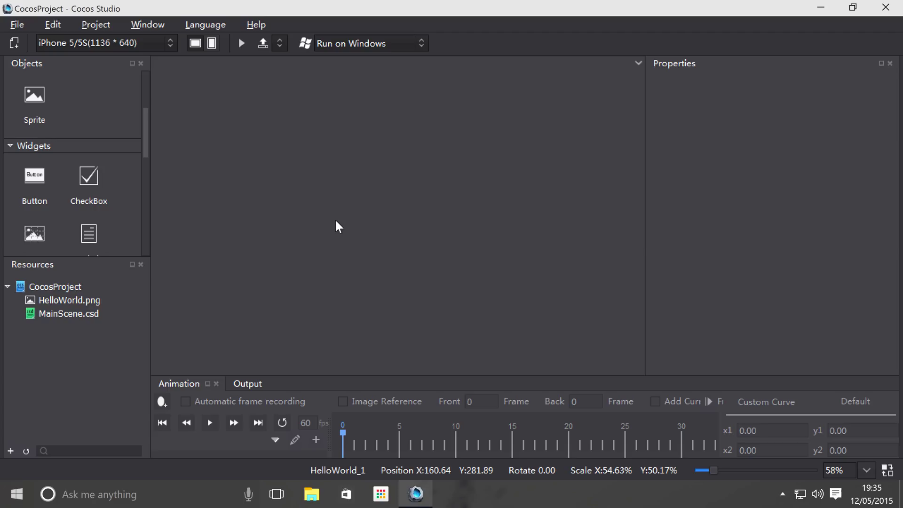
{"action": "scroll", "scroll_direction": "down", "scroll_amount": 3}
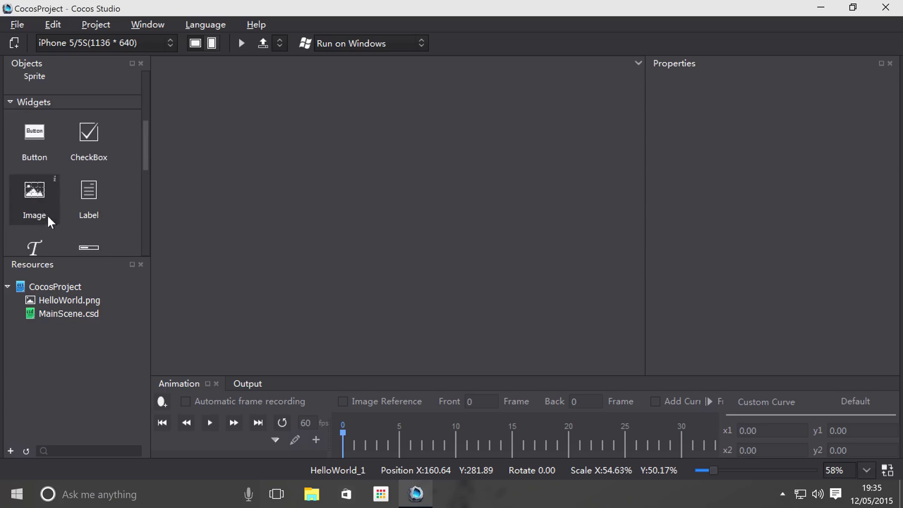
{"action": "mouse_move", "coordinate": [40, 209]}
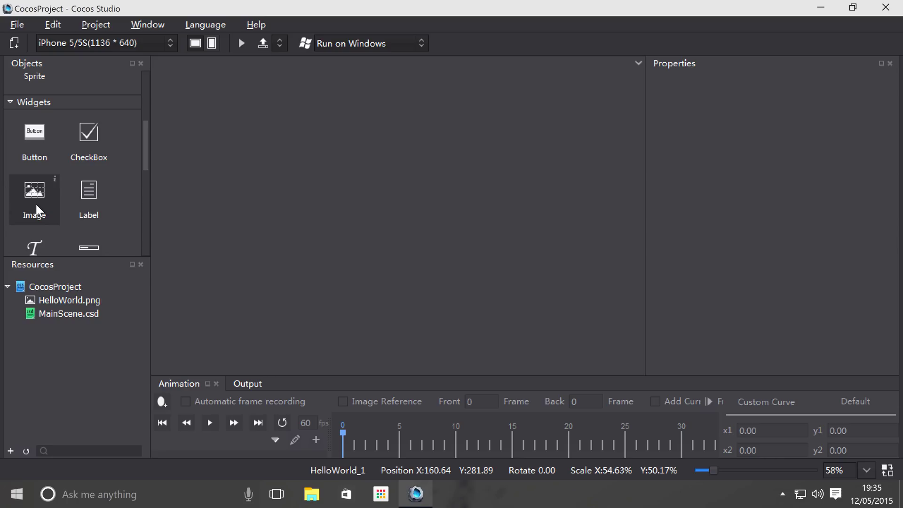
{"action": "mouse_move", "coordinate": [83, 378]}
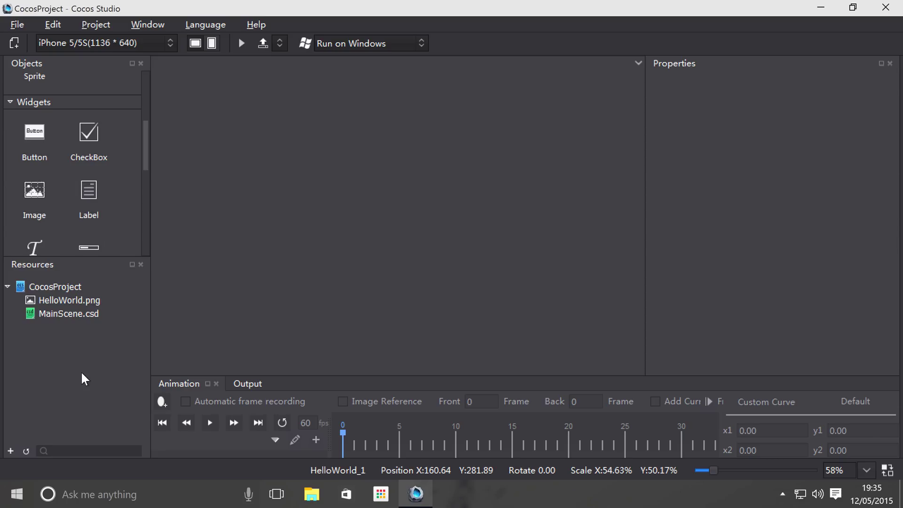
{"action": "mouse_move", "coordinate": [34, 330]}
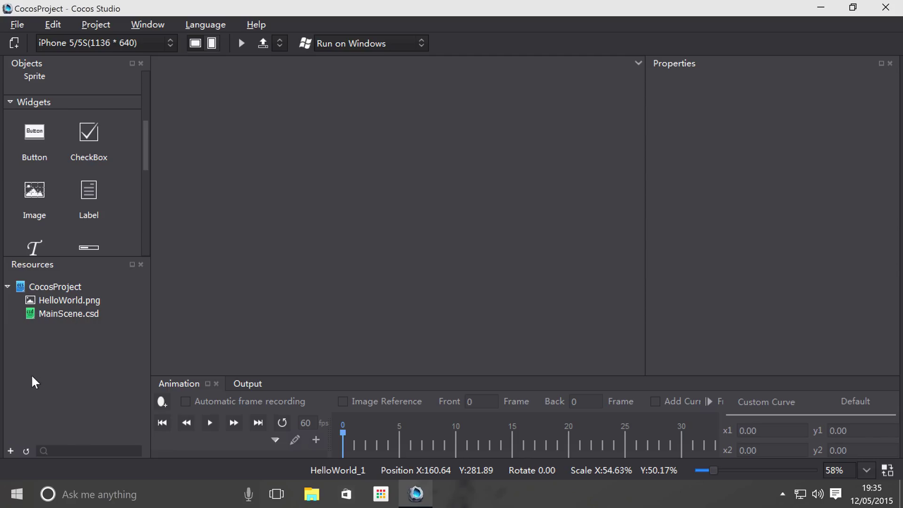
{"action": "mouse_move", "coordinate": [23, 399]}
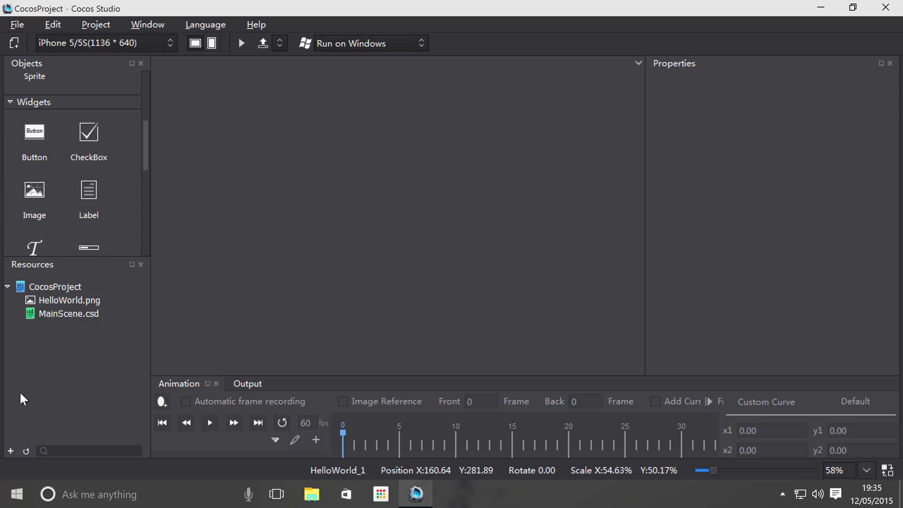
{"action": "mouse_move", "coordinate": [25, 417]}
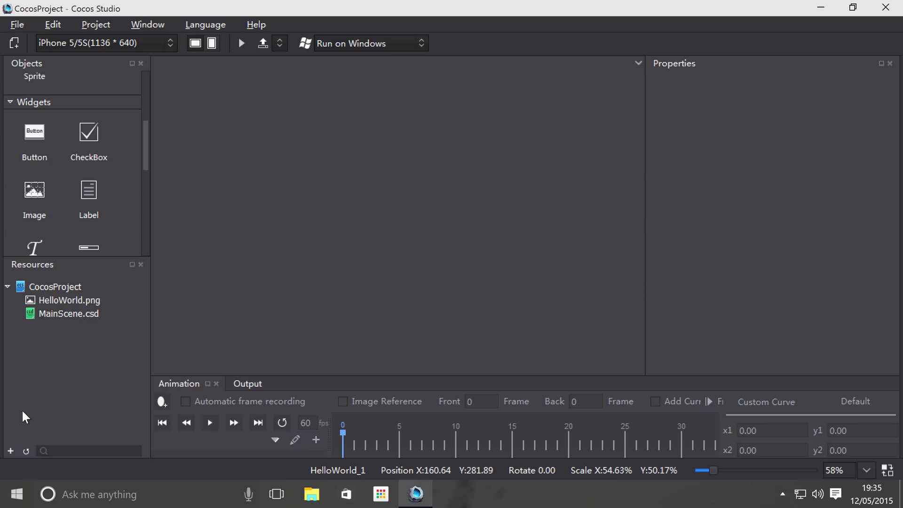
{"action": "right_click", "coordinate": [68, 313]}
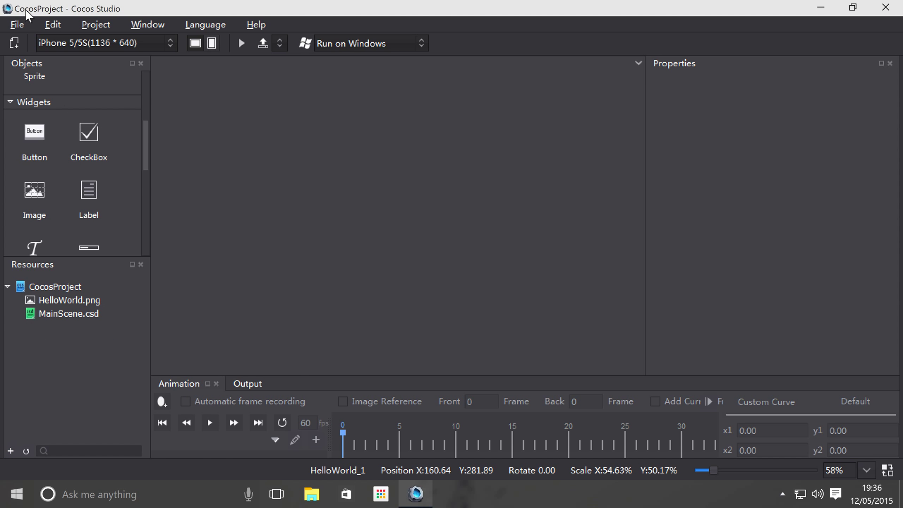
{"action": "left_click", "coordinate": [17, 24]}
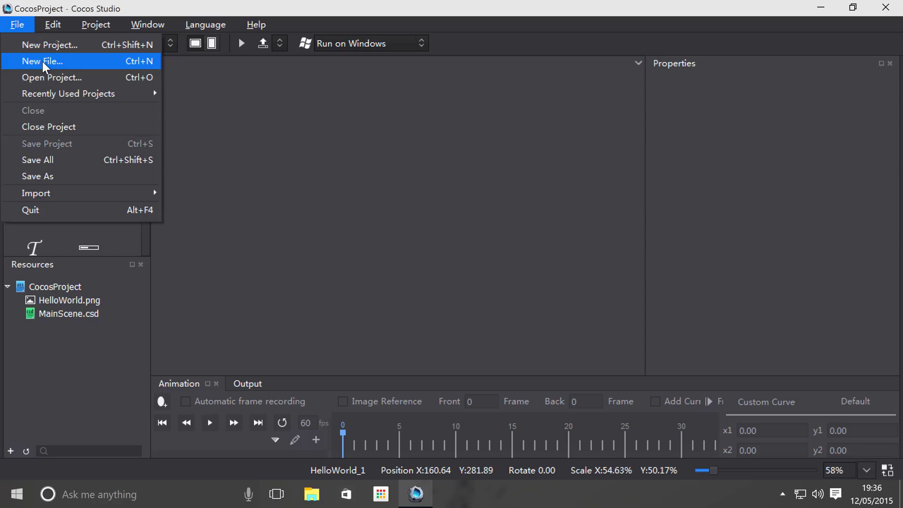
- Create a new 1136 by 640 Scene file named AwesomeScene2 via File > New File
{"action": "left_click", "coordinate": [41, 61]}
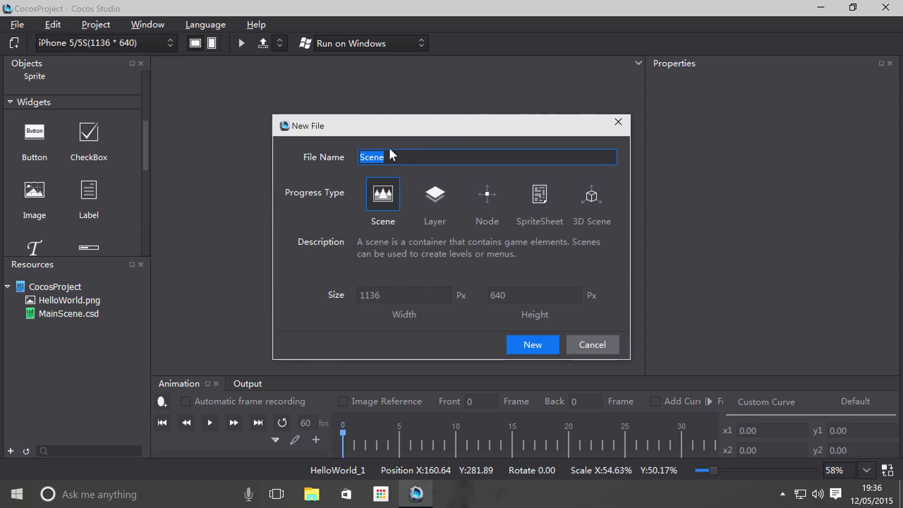
{"action": "type", "text": "Awesome"}
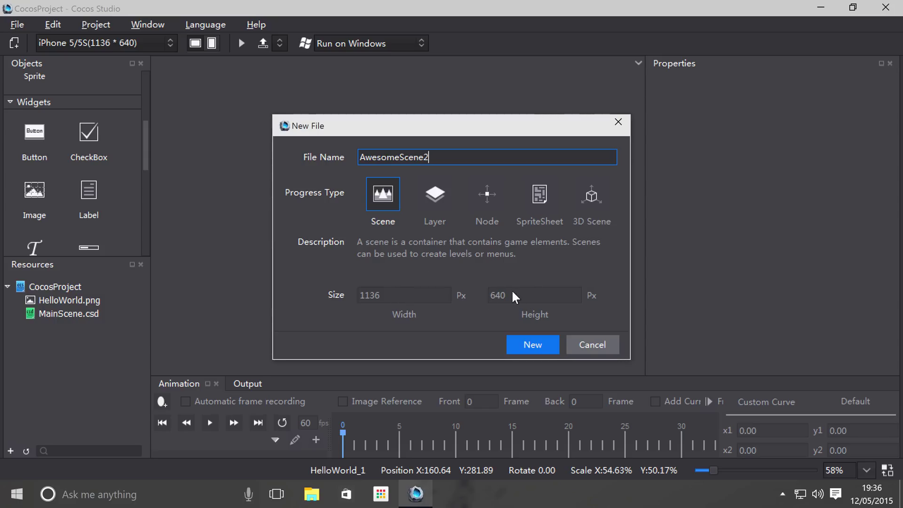
{"action": "mouse_move", "coordinate": [149, 46]}
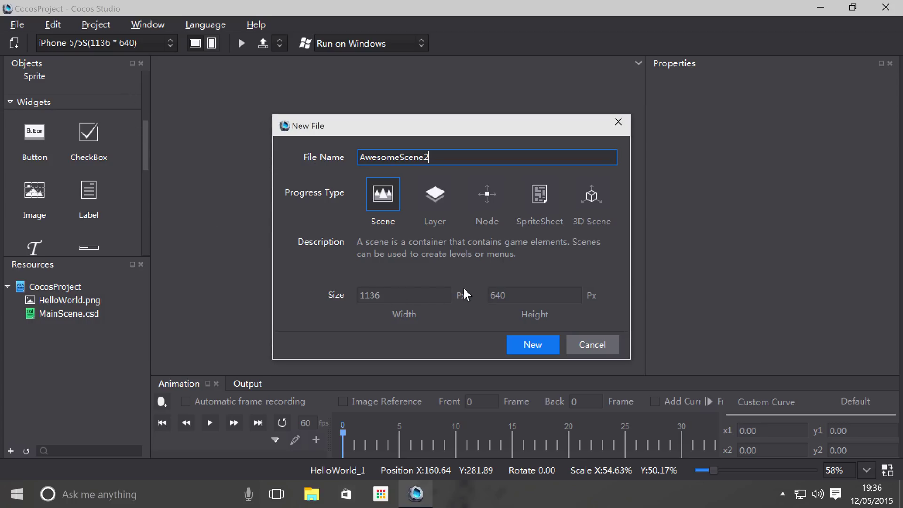
{"action": "left_click", "coordinate": [532, 345]}
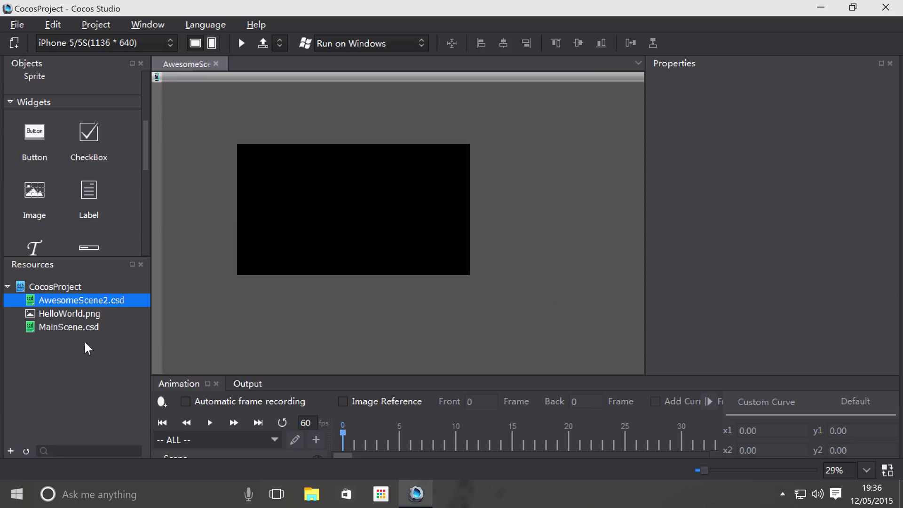
- Open MainScene.csd from the Resources panel and adjust the canvas view
{"action": "left_click", "coordinate": [68, 327]}
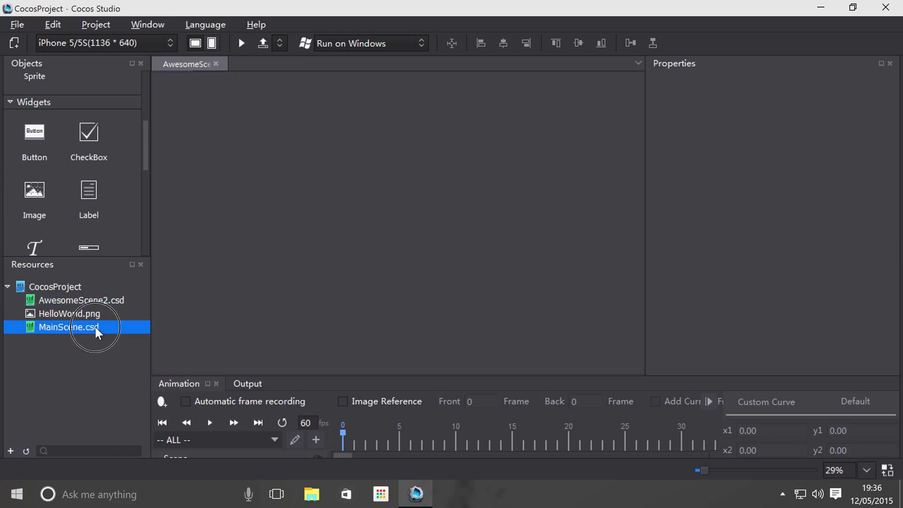
{"action": "double_click", "coordinate": [69, 326]}
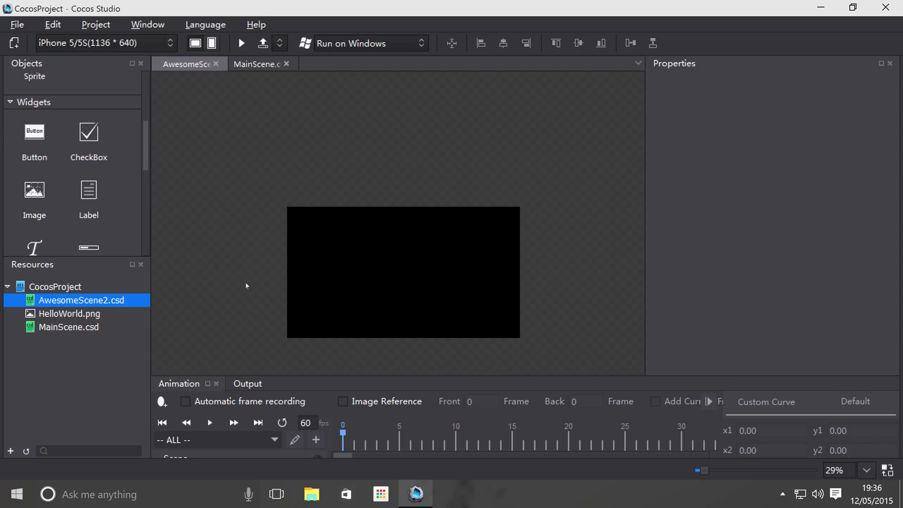
{"action": "mouse_move", "coordinate": [163, 171]}
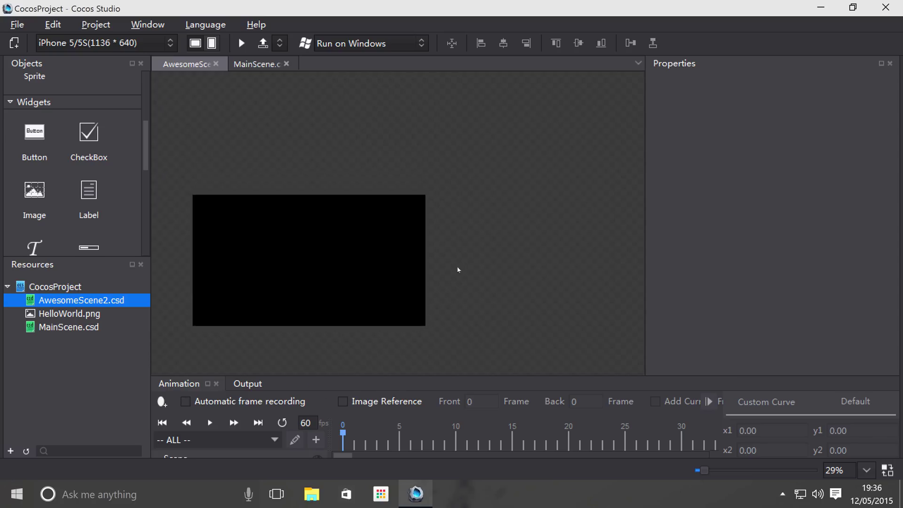
{"action": "left_click_drag", "start_coordinate": [697, 470], "coordinate": [705, 471]}
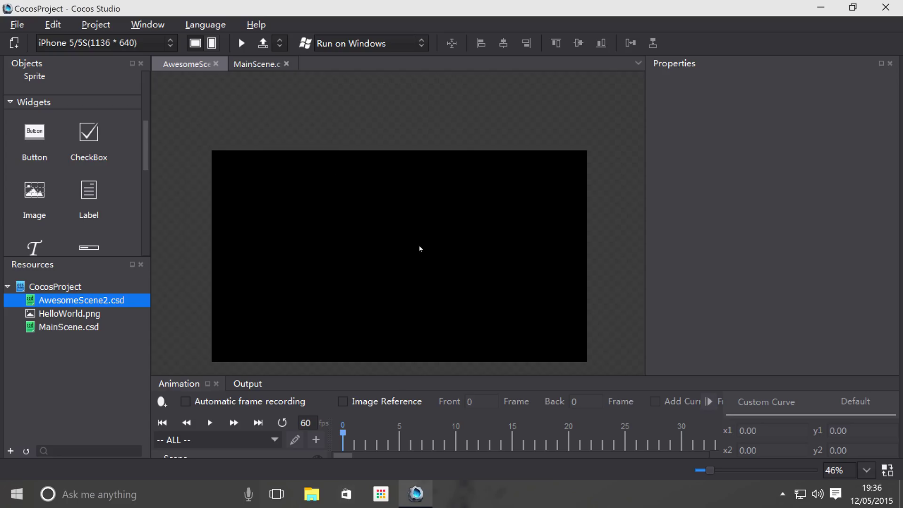
{"action": "left_click_drag", "start_coordinate": [419, 248], "coordinate": [536, 334]}
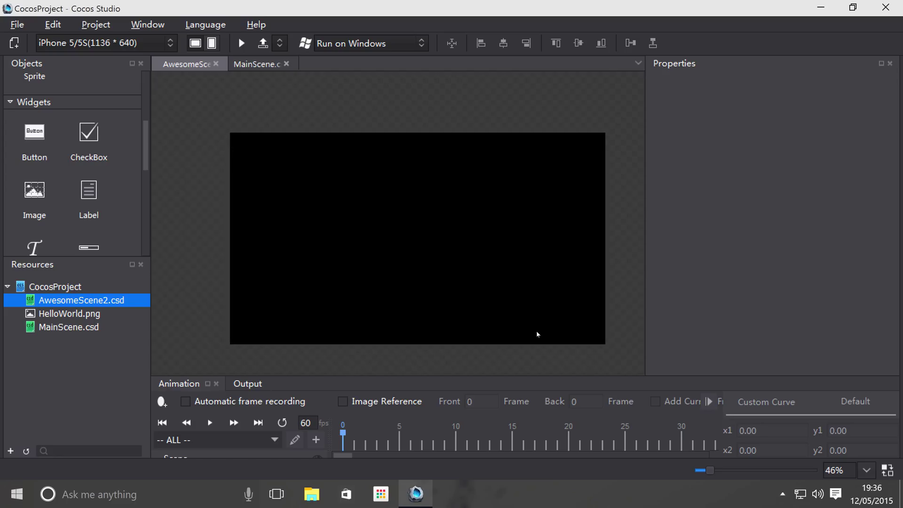
{"action": "mouse_move", "coordinate": [509, 333]}
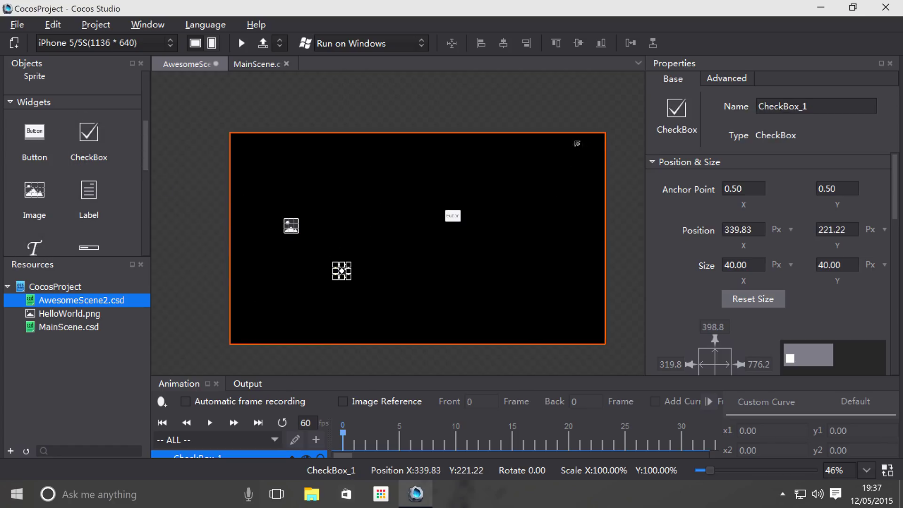
- Save and run AwesomeScene2 in the simulator, then close the preview
{"action": "left_click", "coordinate": [242, 43]}
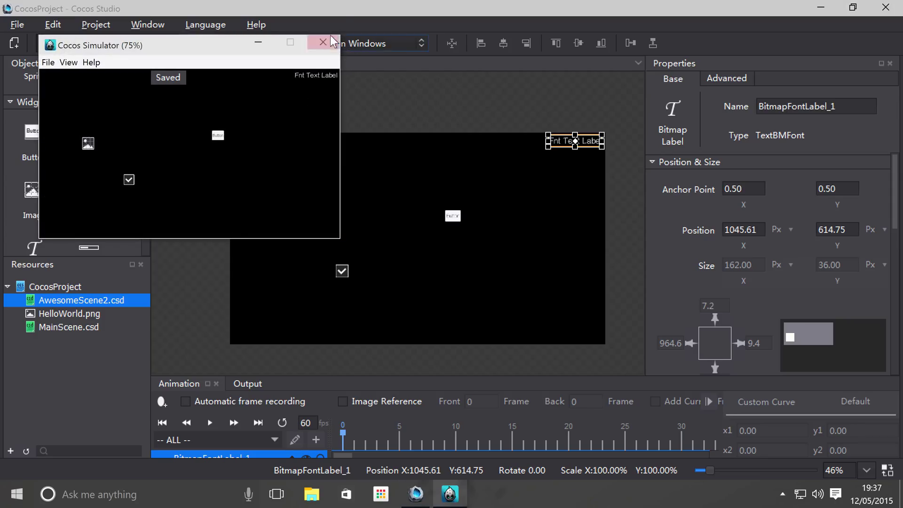
{"action": "left_click", "coordinate": [322, 42]}
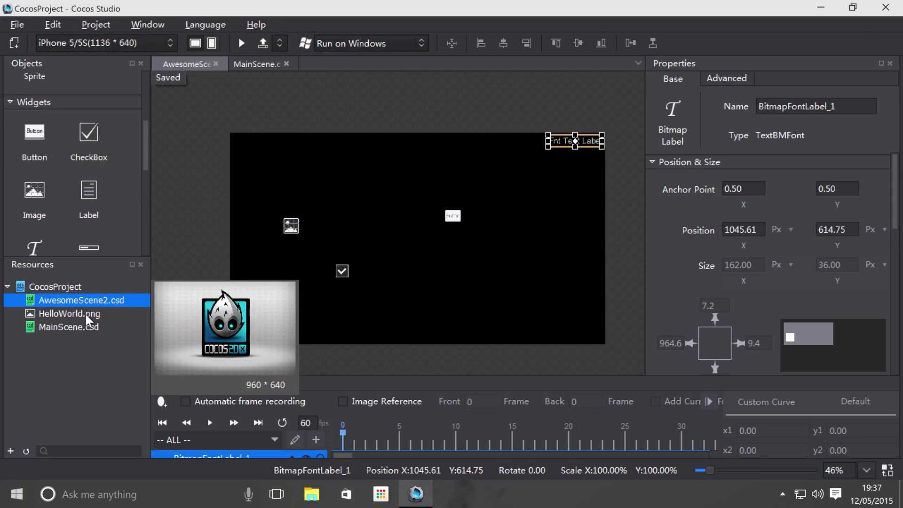
{"action": "right_click", "coordinate": [82, 300]}
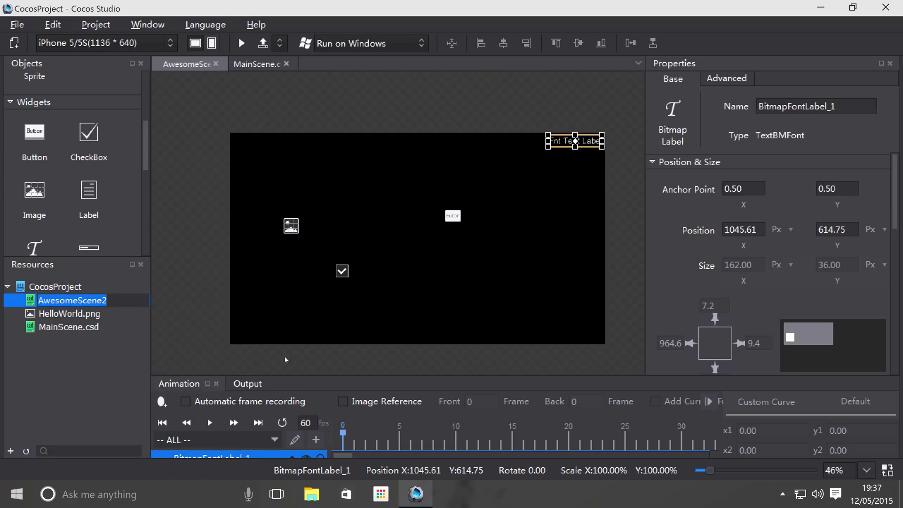
{"action": "right_click", "coordinate": [72, 300]}
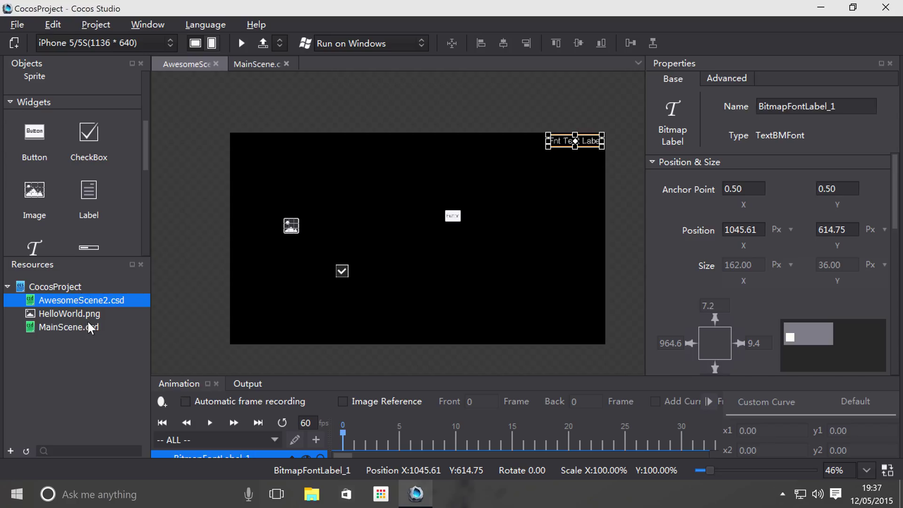
{"action": "mouse_move", "coordinate": [371, 350]}
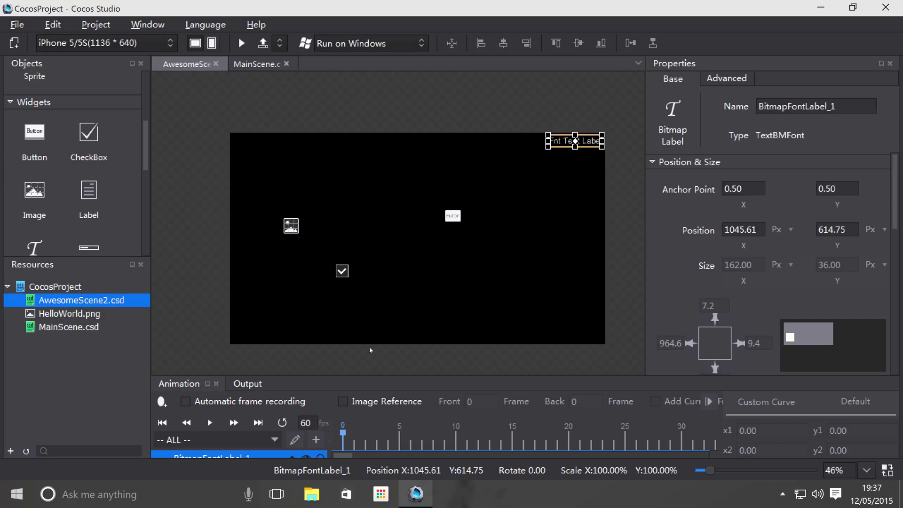
{"action": "mouse_move", "coordinate": [366, 349]}
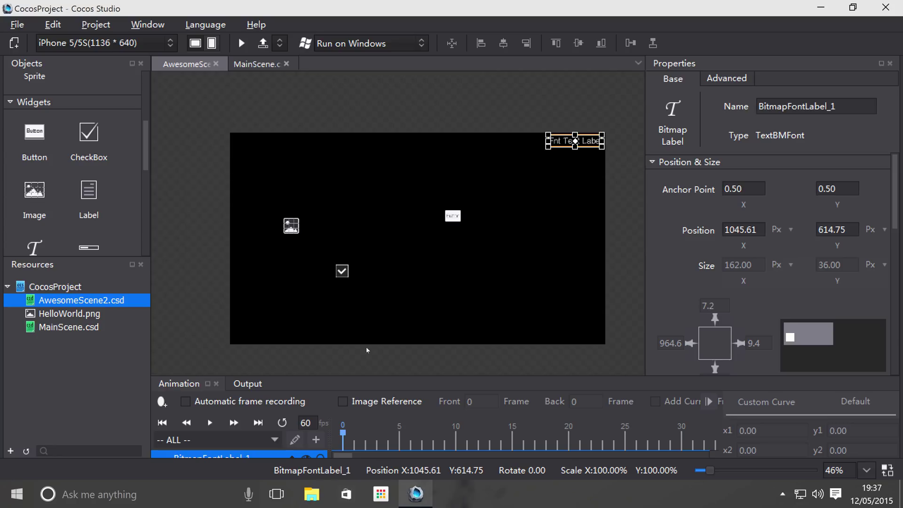